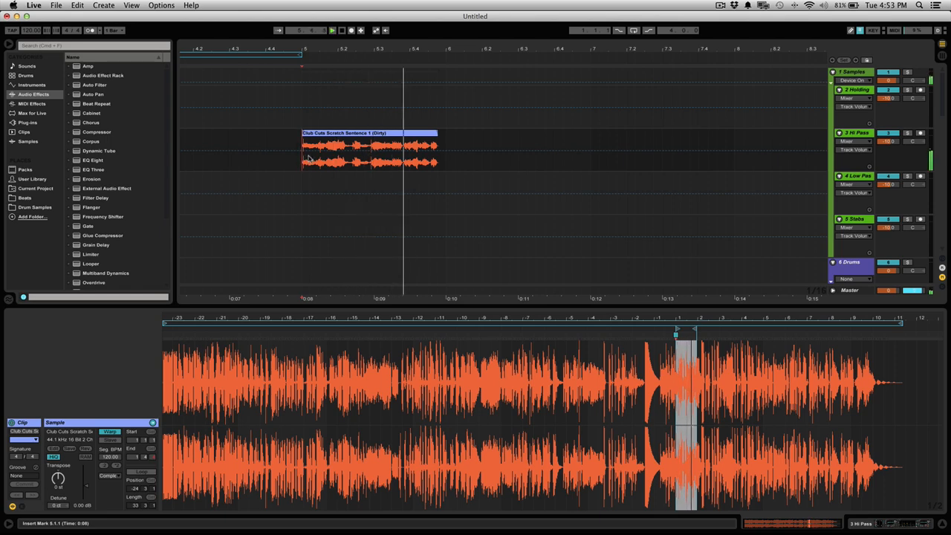
{"action": "left_click", "coordinate": [333, 148]}
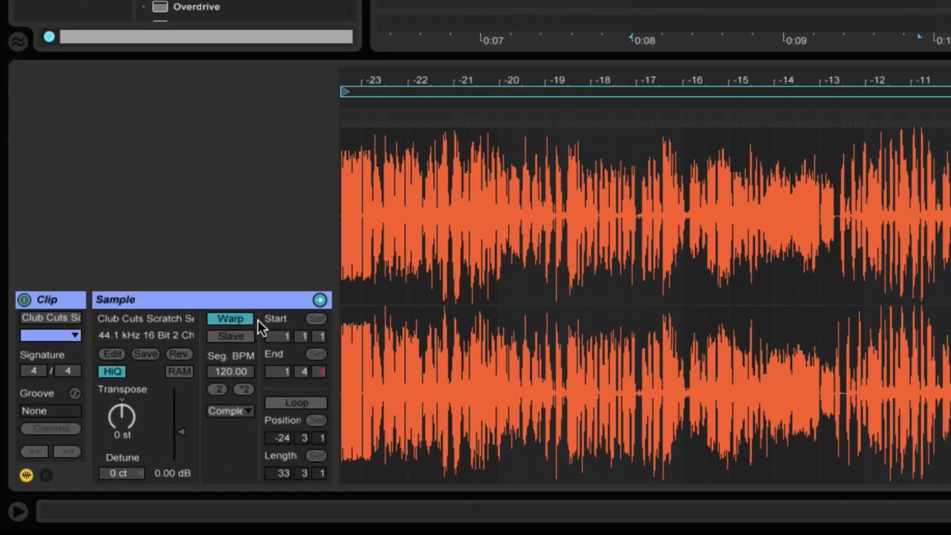
{"action": "mouse_move", "coordinate": [250, 328]}
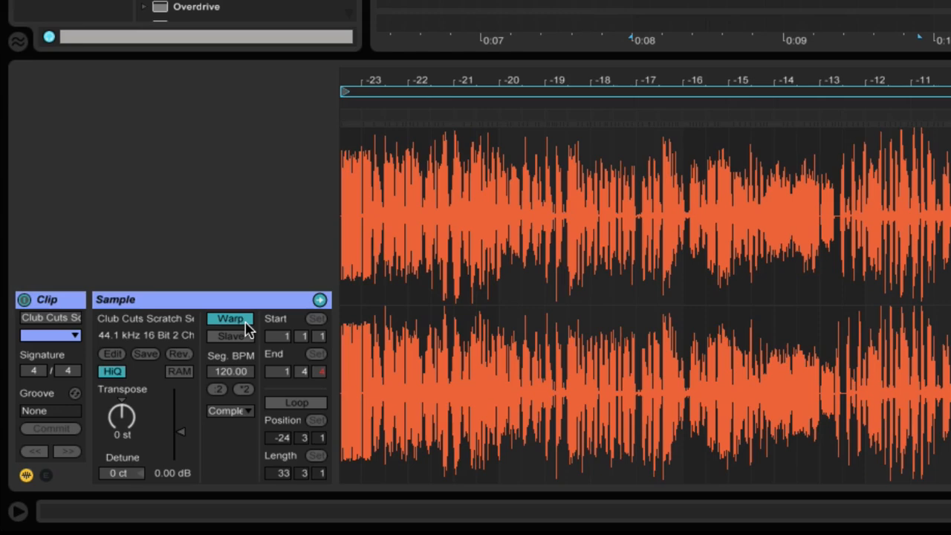
{"action": "left_click", "coordinate": [230, 411]}
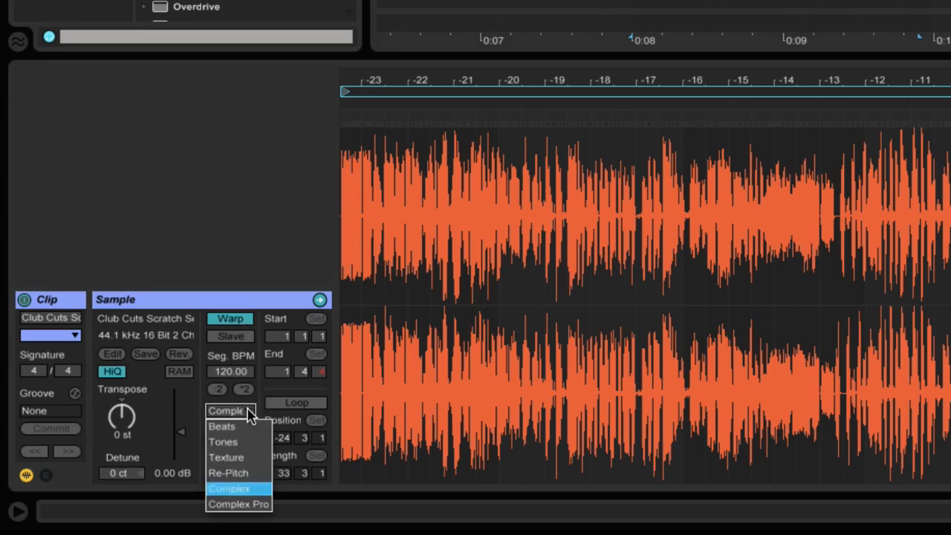
{"action": "mouse_move", "coordinate": [255, 489]}
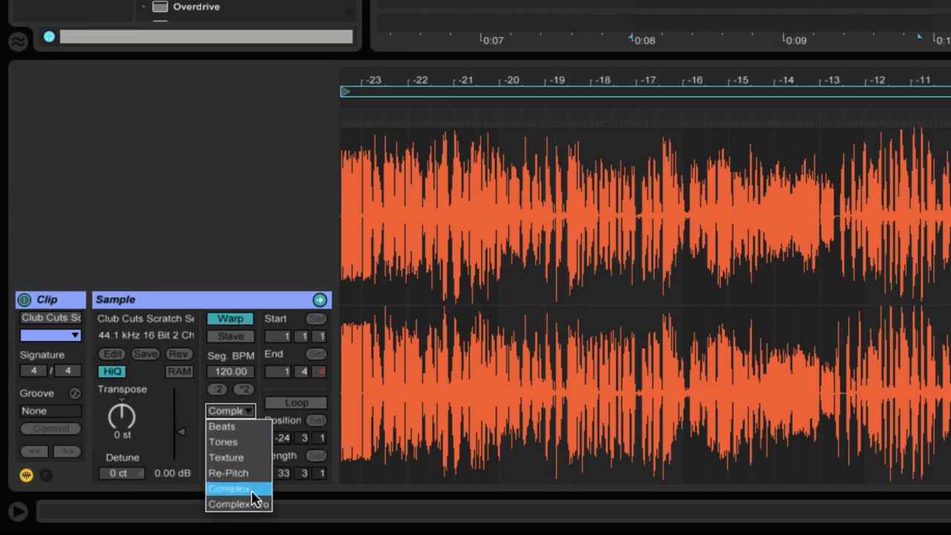
{"action": "left_click", "coordinate": [238, 487]}
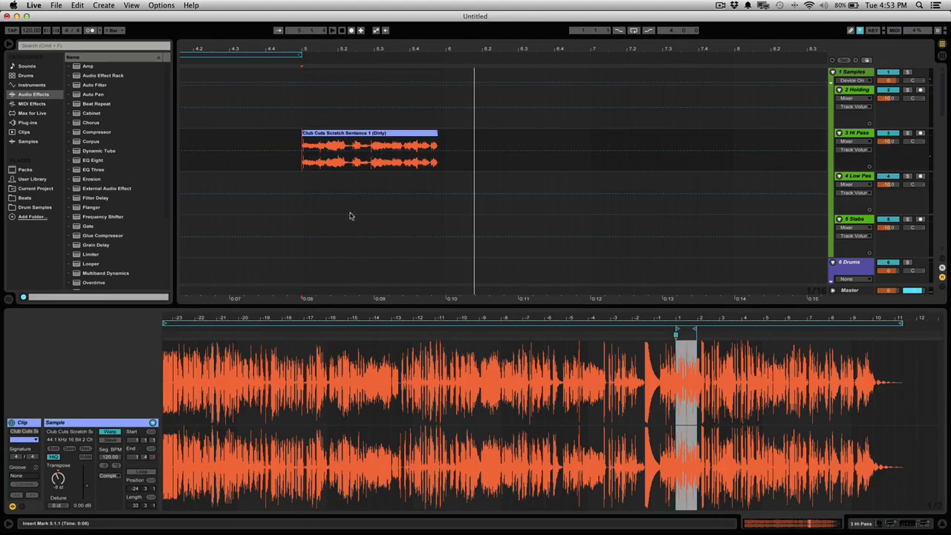
{"action": "mouse_move", "coordinate": [71, 484]}
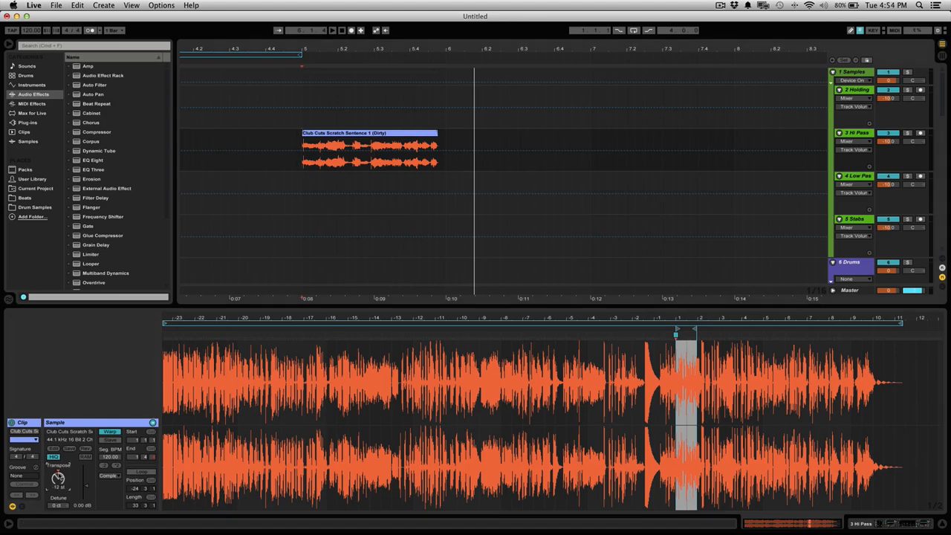
{"action": "mouse_move", "coordinate": [96, 335]}
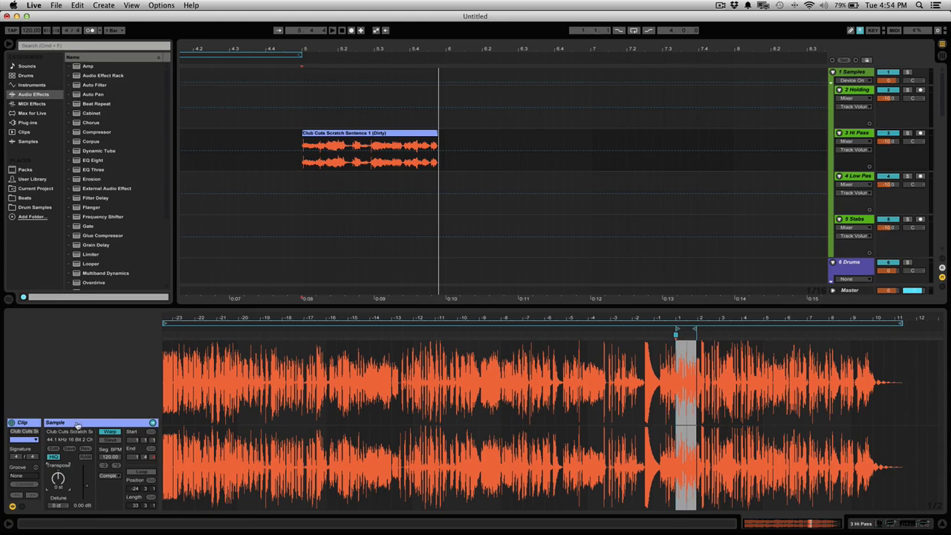
{"action": "mouse_move", "coordinate": [97, 368]}
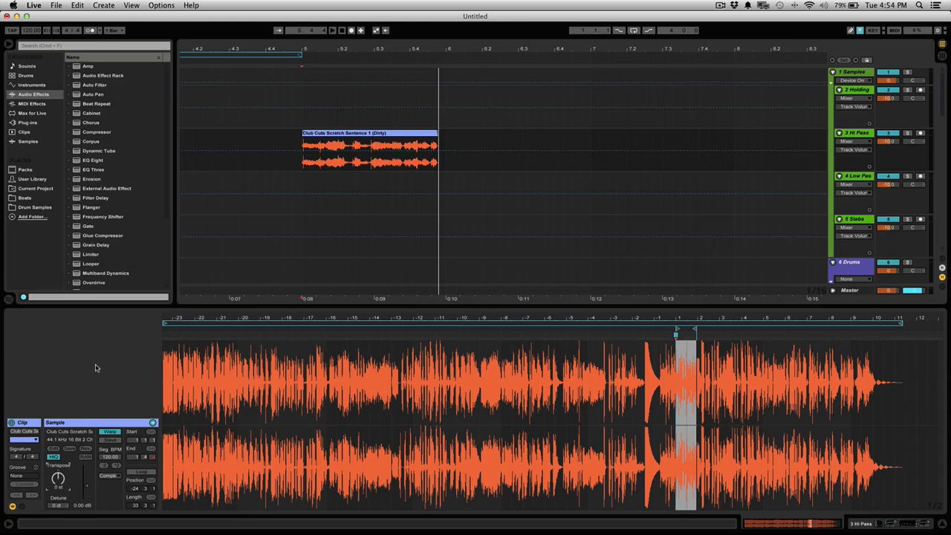
{"action": "mouse_move", "coordinate": [113, 368]}
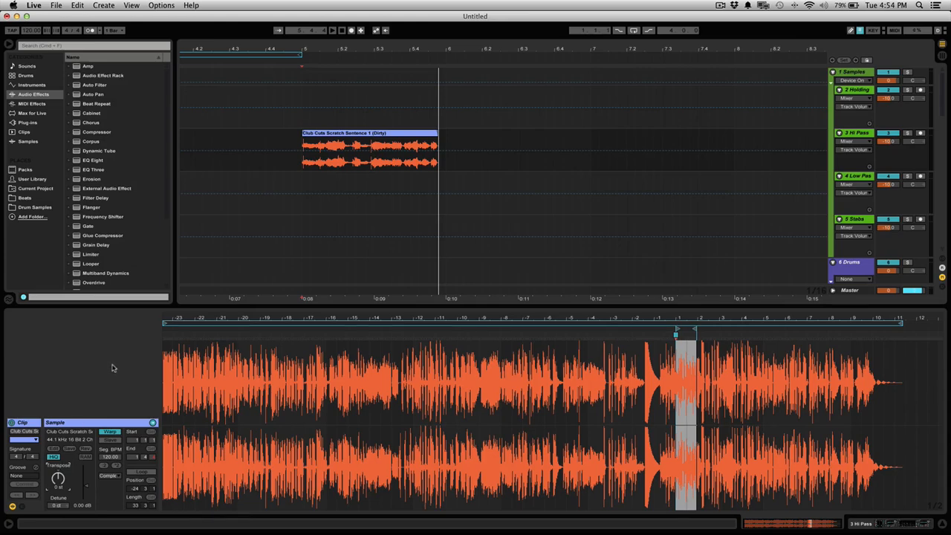